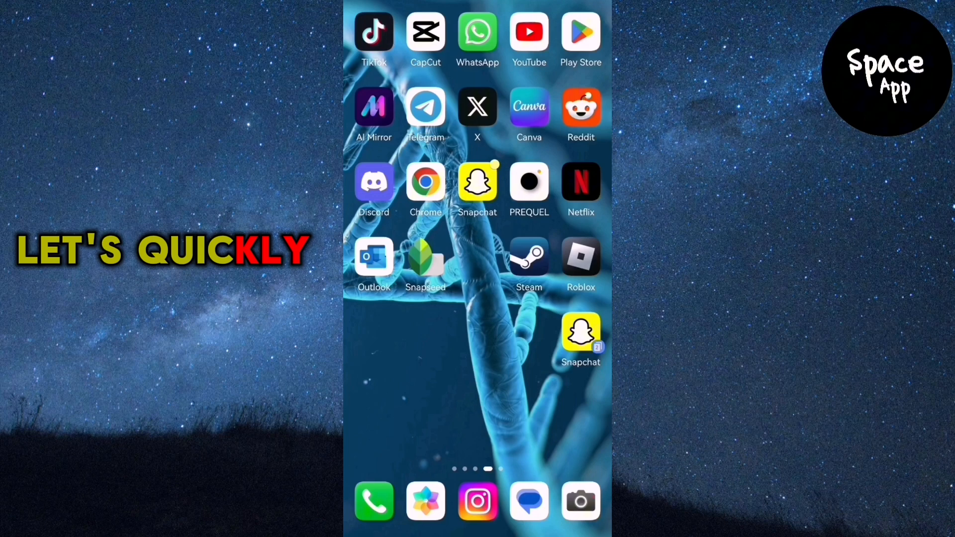
# Step: Launch WhatsApp and lock the Test 1 chat via its options menu
pyautogui.click(478, 34)
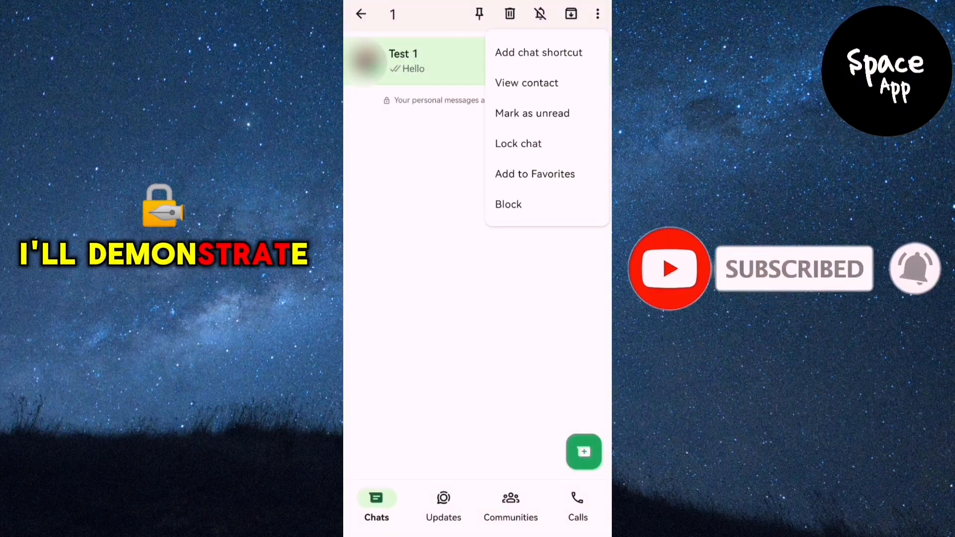
pyautogui.click(518, 144)
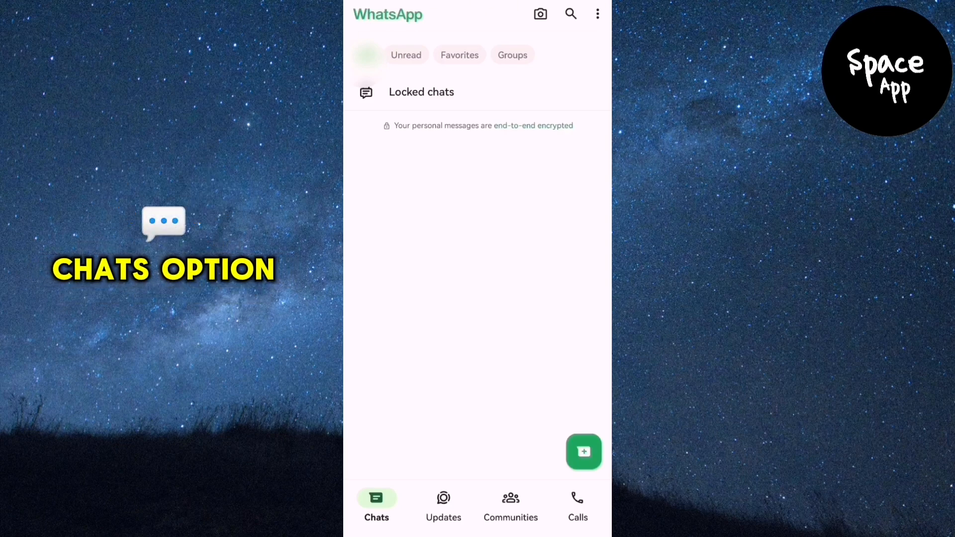
# Step: Enter the Locked chats folder after fingerprint verification and select Test 1
pyautogui.click(421, 92)
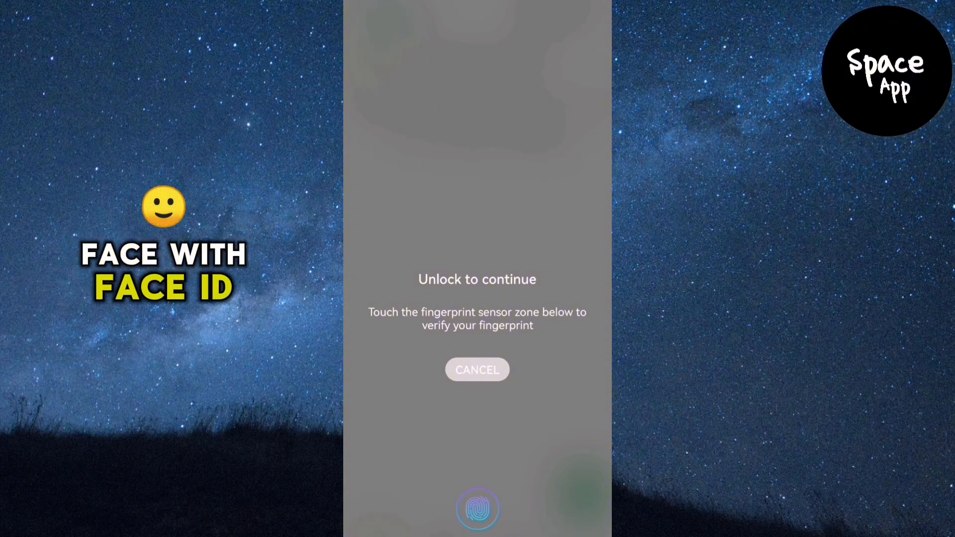
pyautogui.click(478, 510)
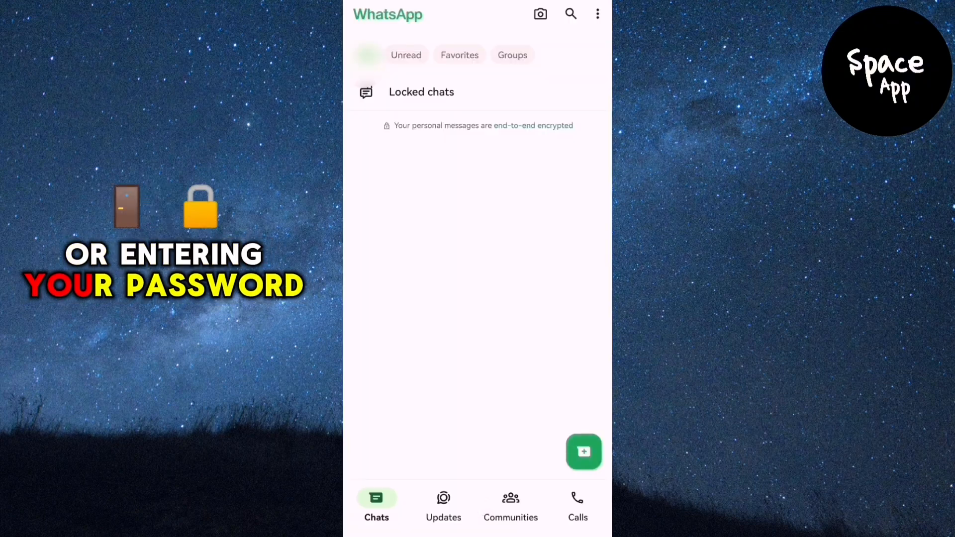
pyautogui.click(421, 92)
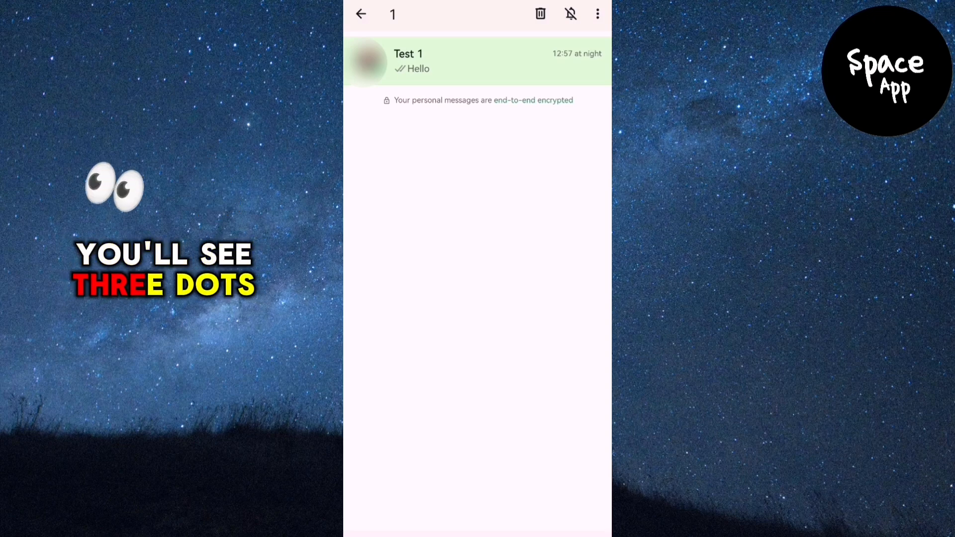
# Step: Show the three-dot options menu for Test 1, revealing Unlock chat
pyautogui.click(598, 13)
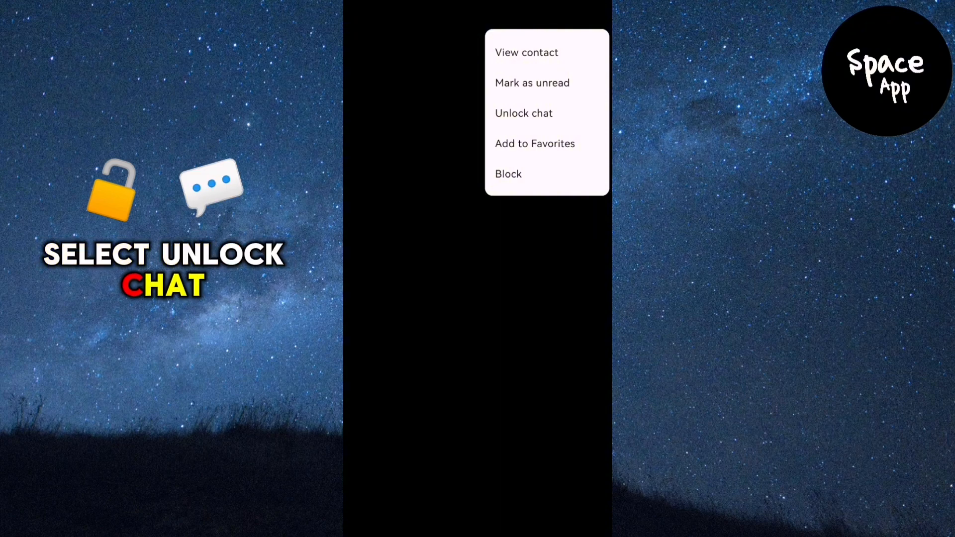
# Step: Turn off the Chat lock toggle in Test 1's contact info
pyautogui.click(524, 113)
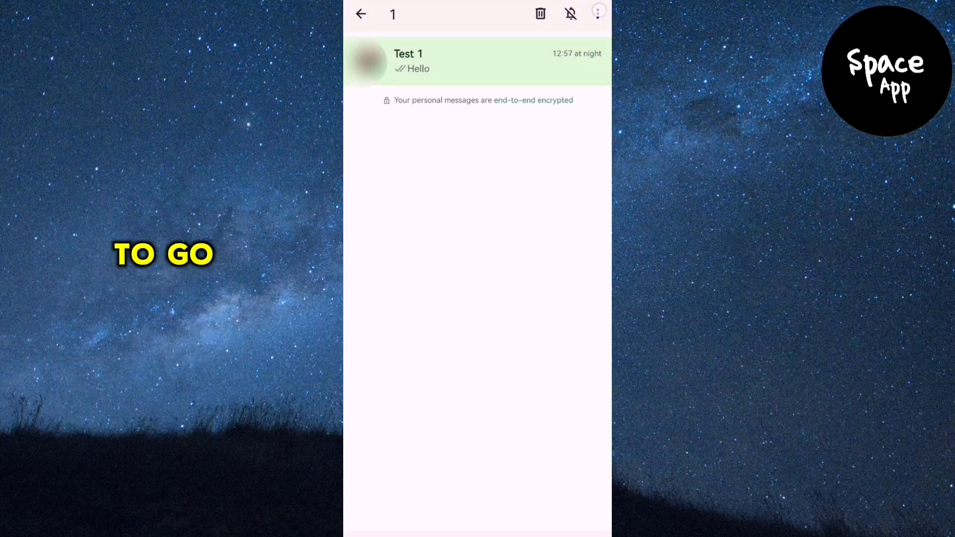
pyautogui.click(408, 60)
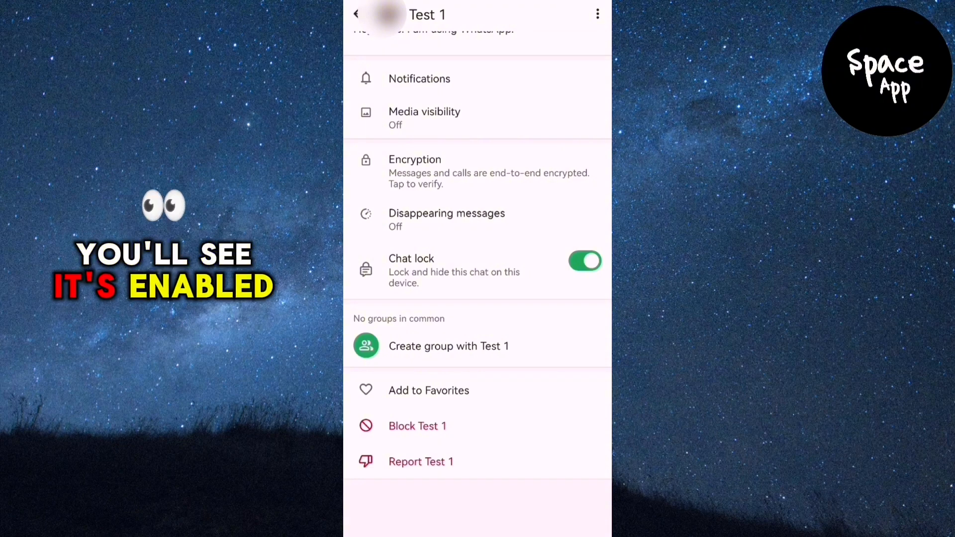
pyautogui.click(584, 260)
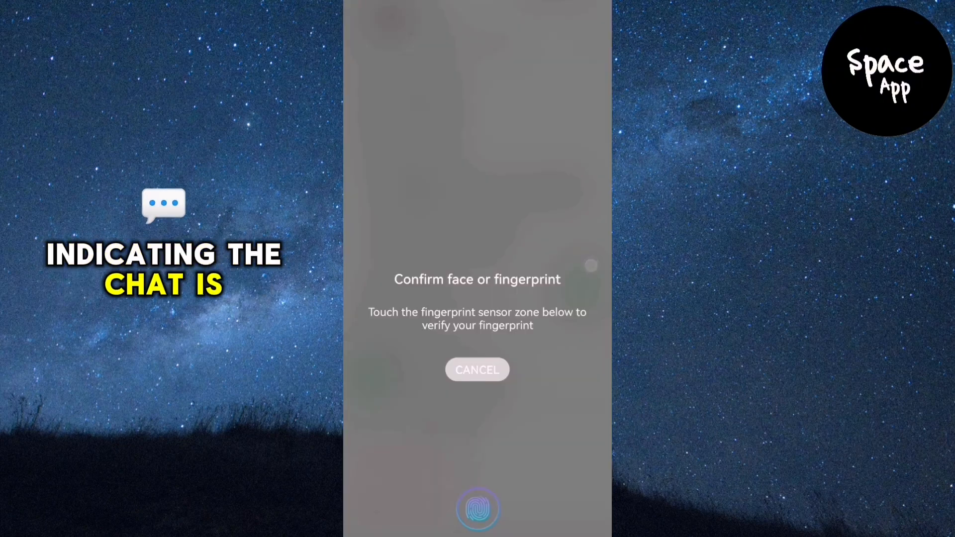